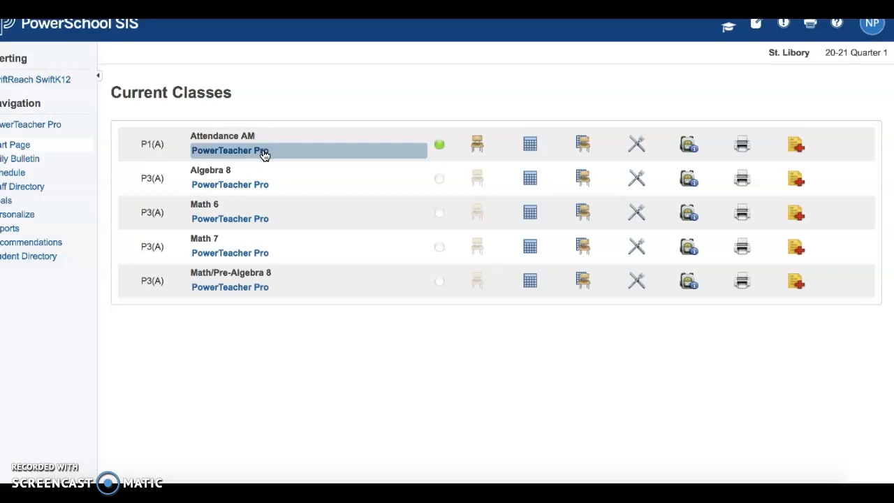
Launch PowerTeacher Pro from Attendance and switch to the P3(A) Math 6 class
left_click(230, 151)
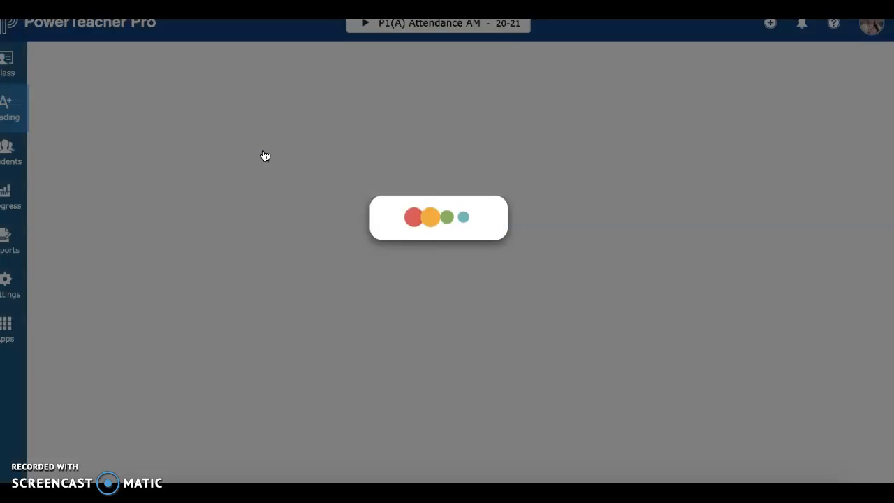
left_click(437, 23)
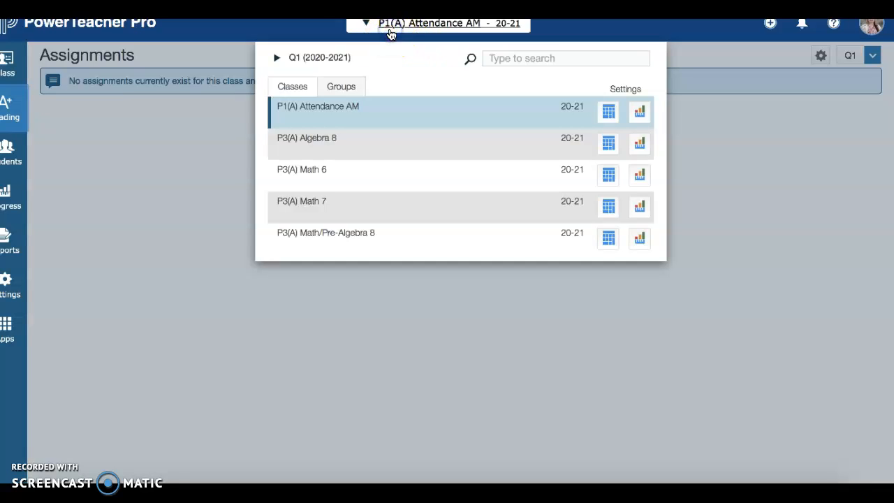
mouse_move(318, 174)
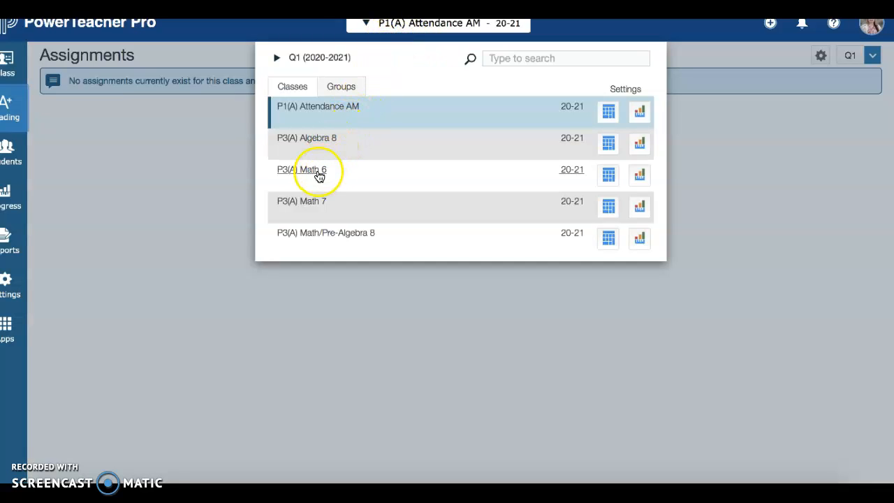
mouse_move(327, 174)
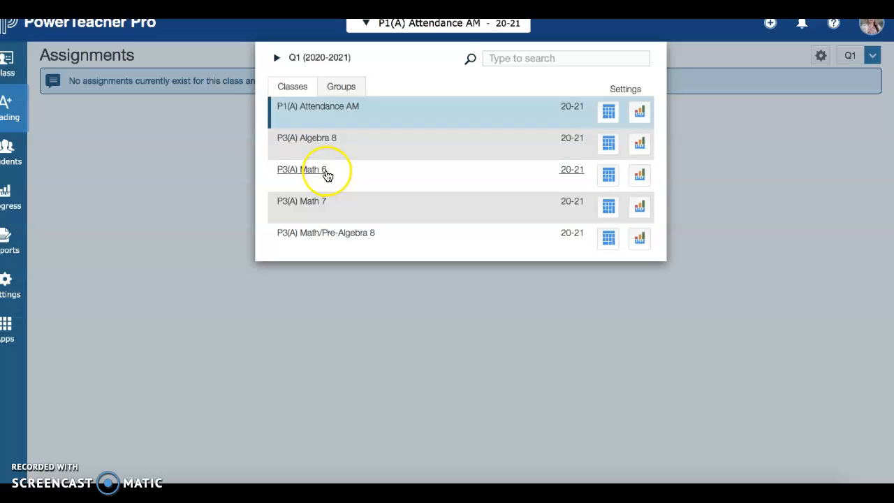
left_click(301, 169)
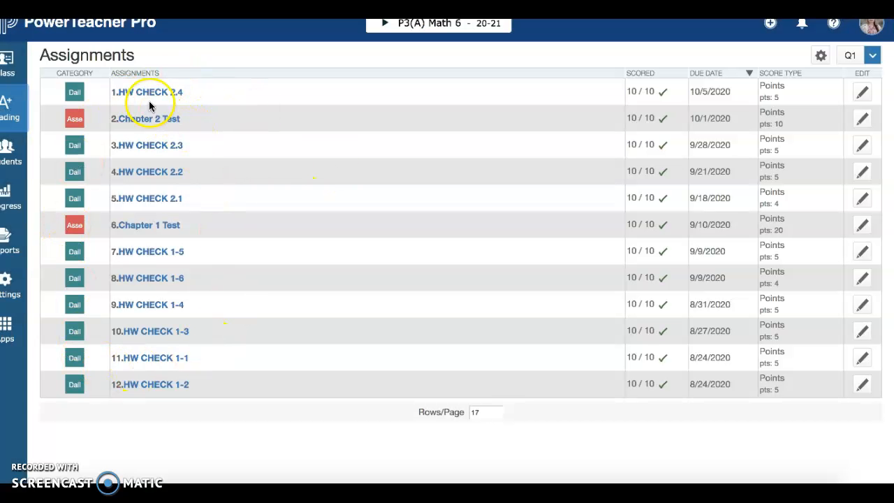
mouse_move(743, 26)
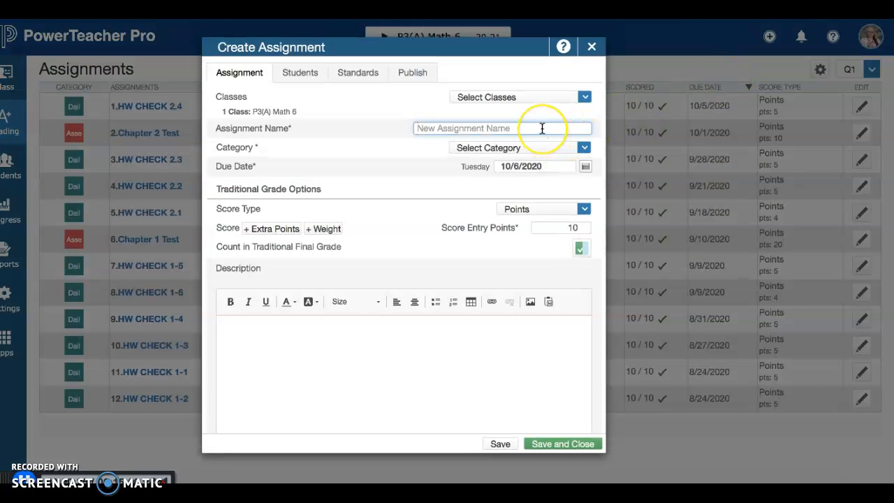
Name the new assignment HW CHECK 2.4 and set its category to Daily Work
left_click(502, 128)
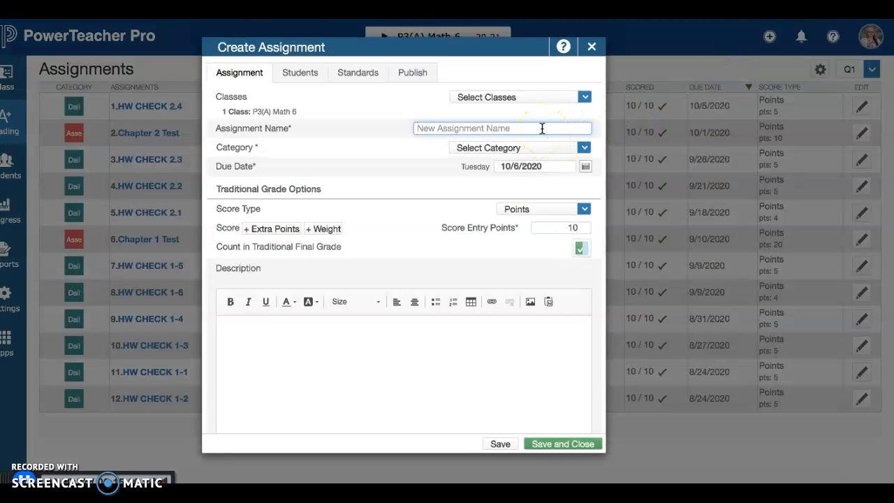
type("HWC")
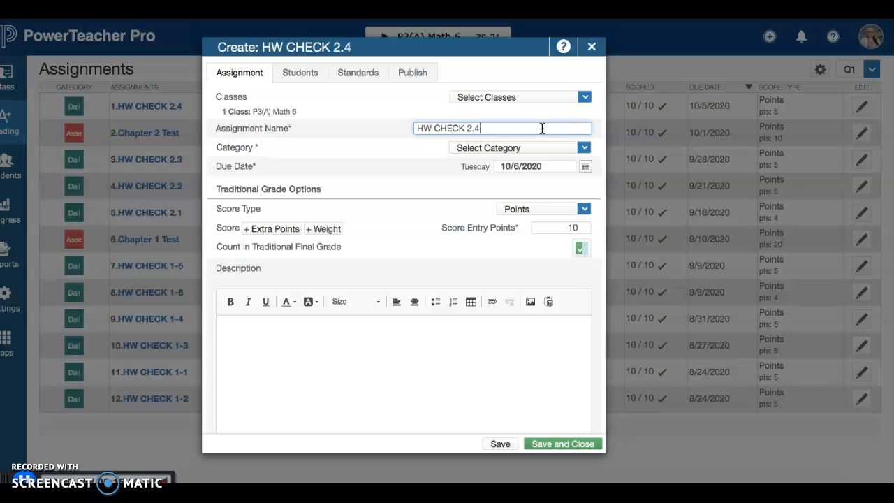
left_click(519, 148)
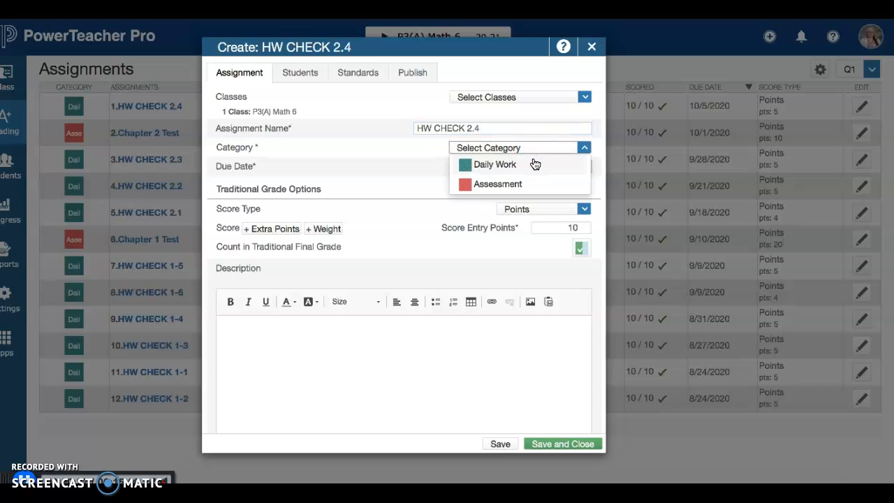
left_click(493, 164)
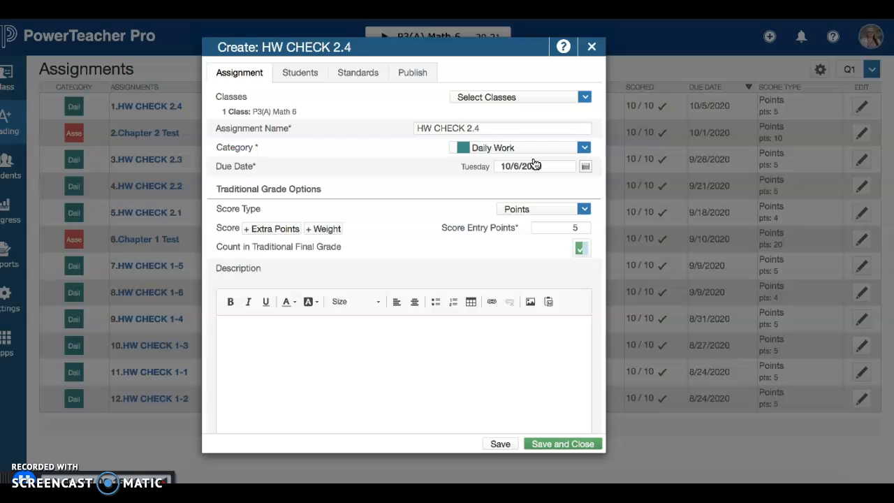
Set the Score Entry Points to 5 and save the new assignment
left_click(558, 227)
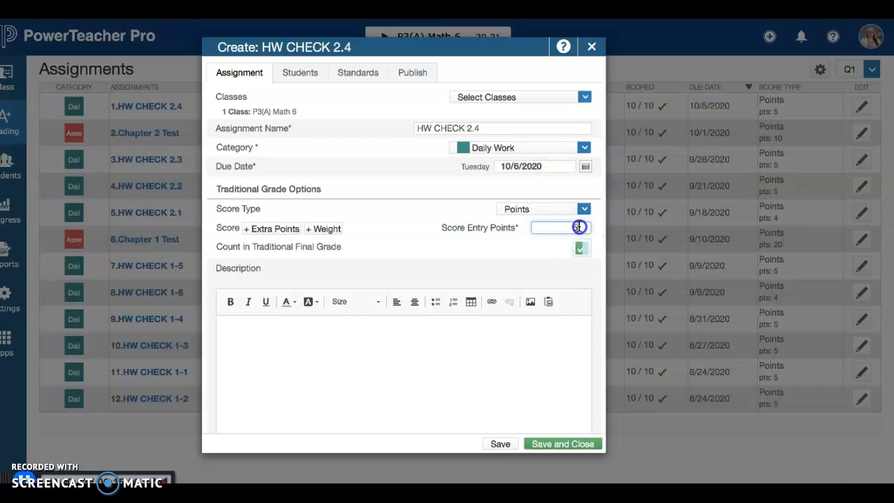
type("5")
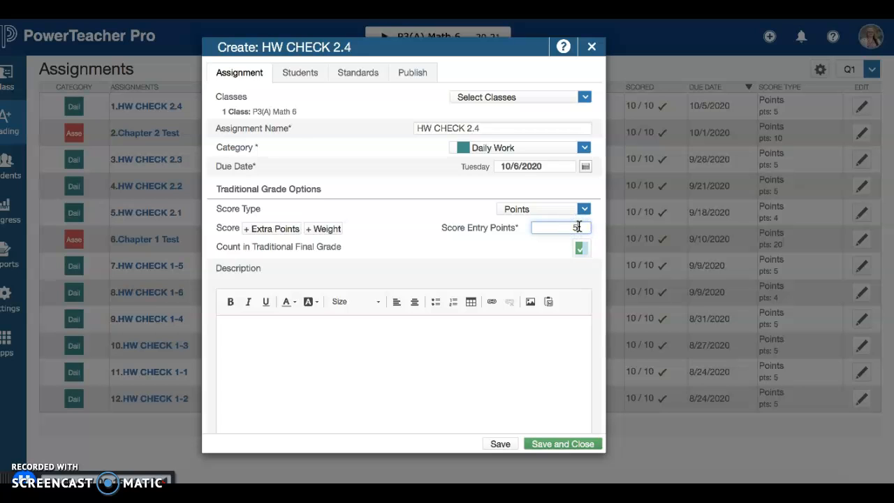
type("4")
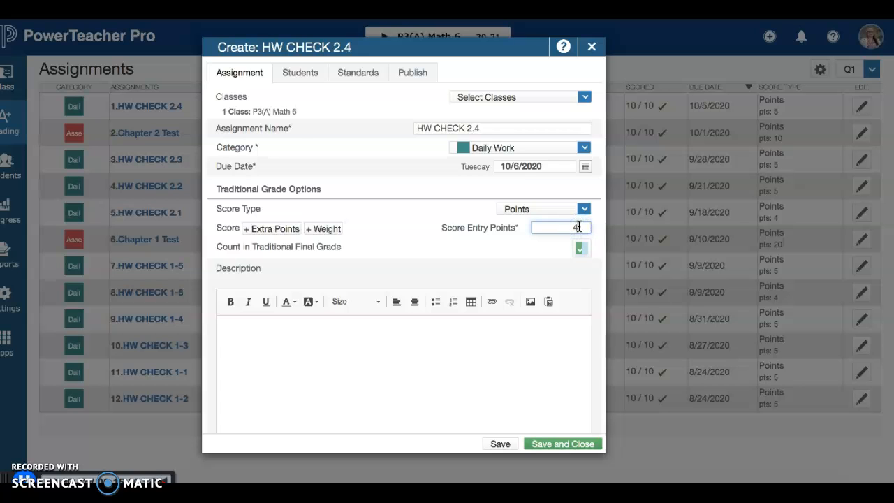
type("5")
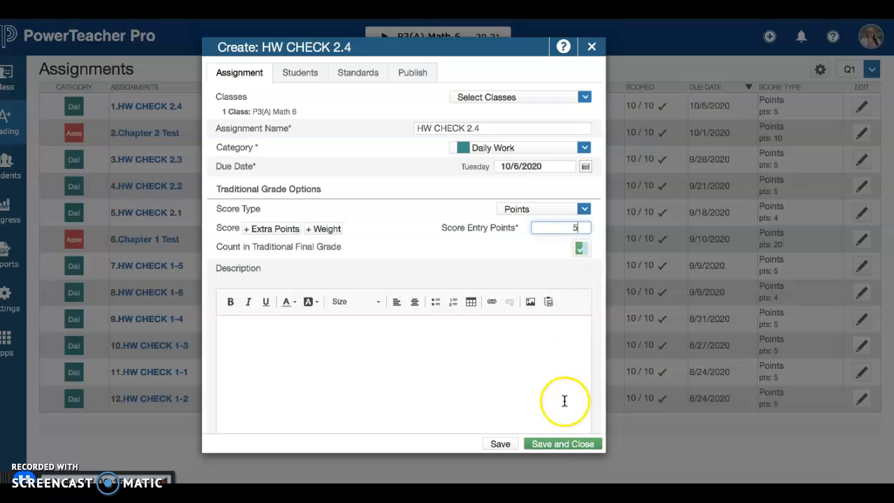
left_click(562, 443)
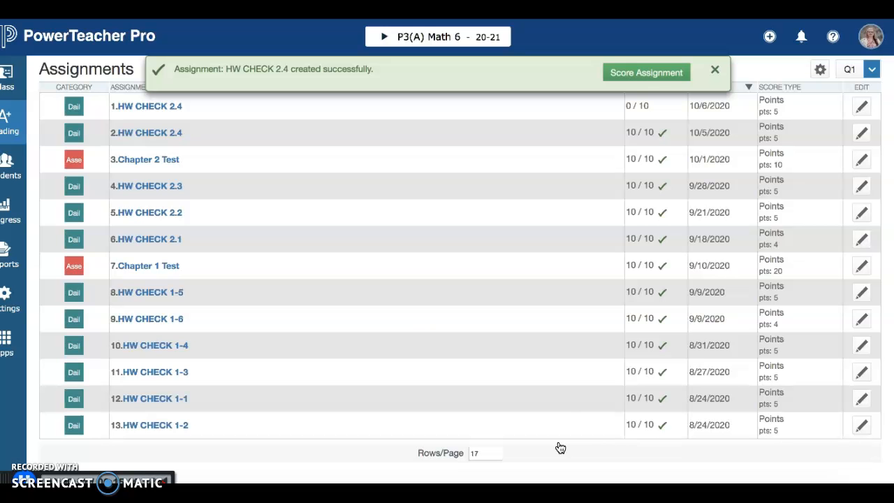
mouse_move(146, 105)
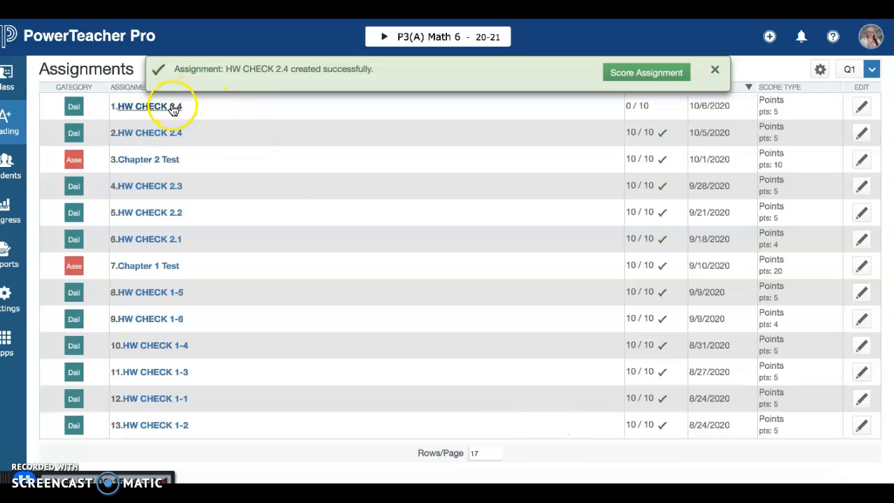
Enter HW CHECK 2.4 scores of 3 and 5 for the first two students
left_click(143, 106)
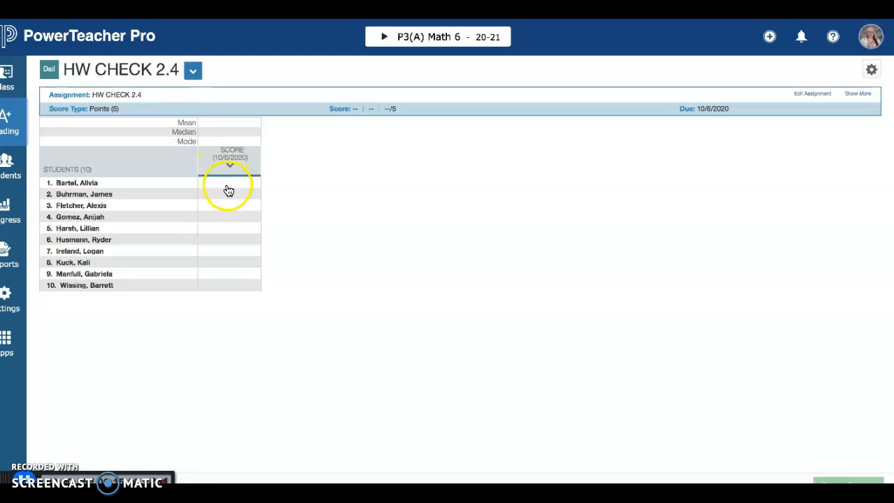
left_click(230, 182)
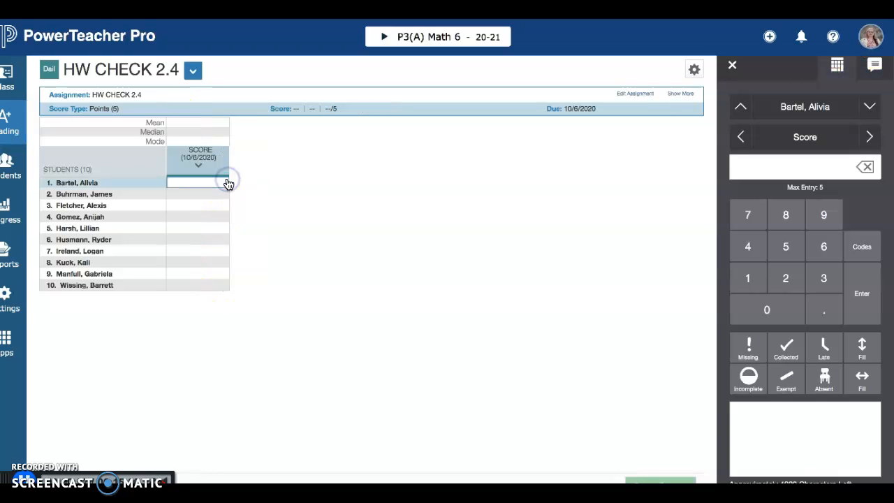
type("3")
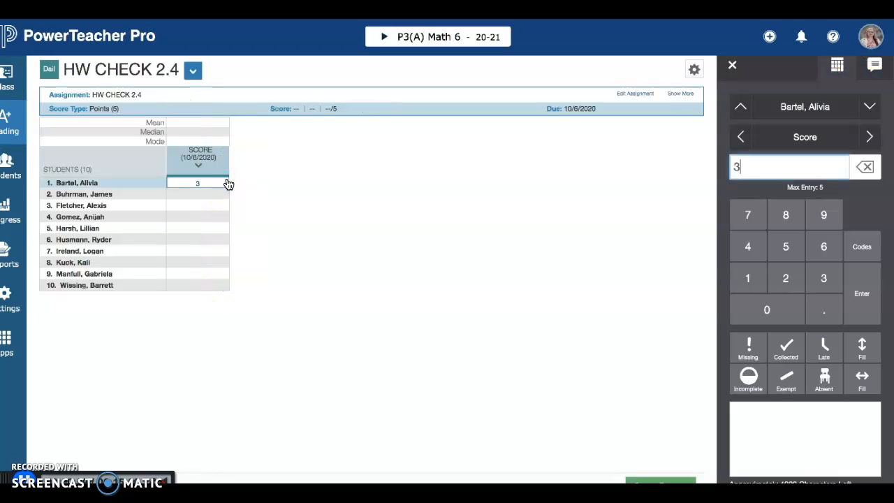
left_click(198, 193)
type("5")
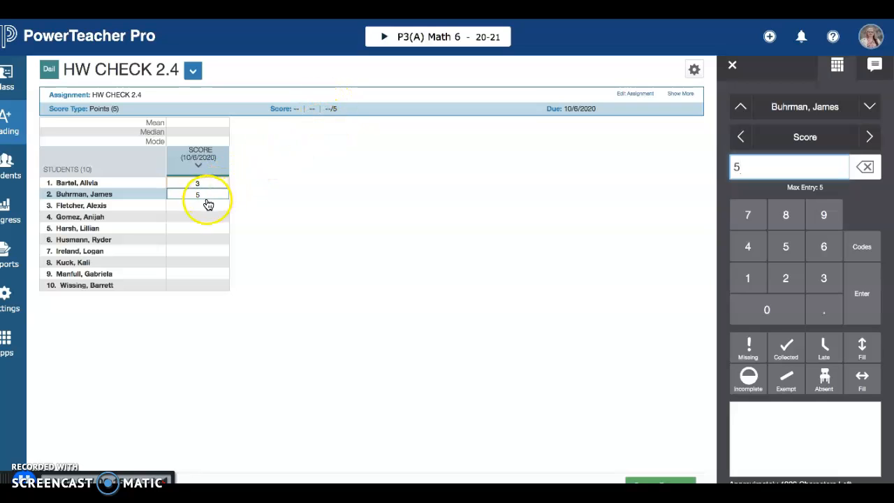
left_click(197, 205)
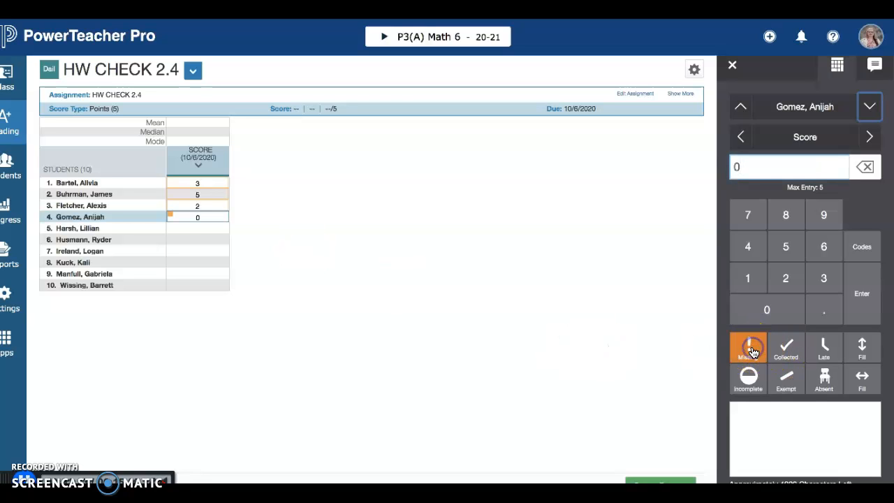
Score the third and fourth students 2 and 0, flagging missing and absent work
left_click(748, 347)
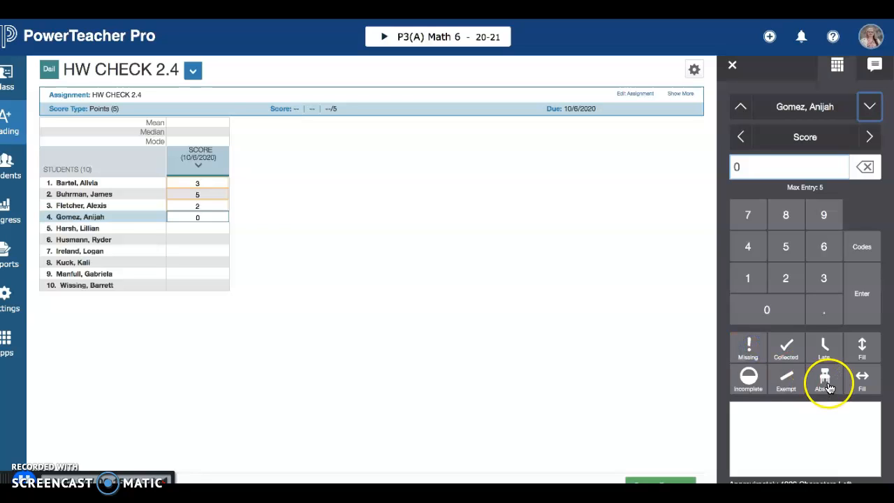
left_click(823, 379)
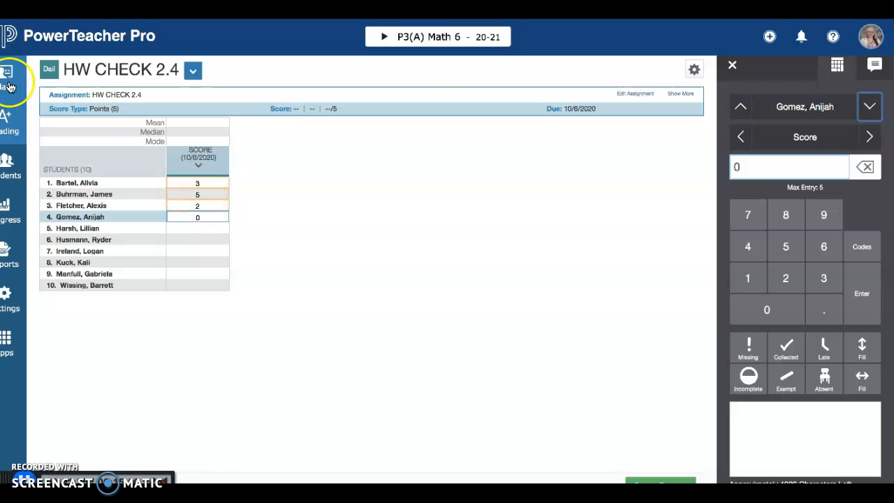
Delete the 10/6/2020 HW CHECK 2.4 from the Math 6 assignment list
left_click(9, 72)
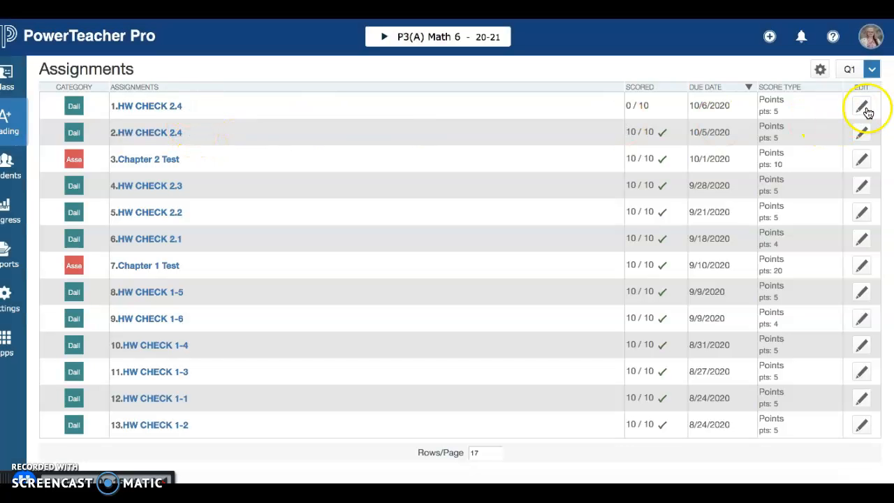
left_click(861, 112)
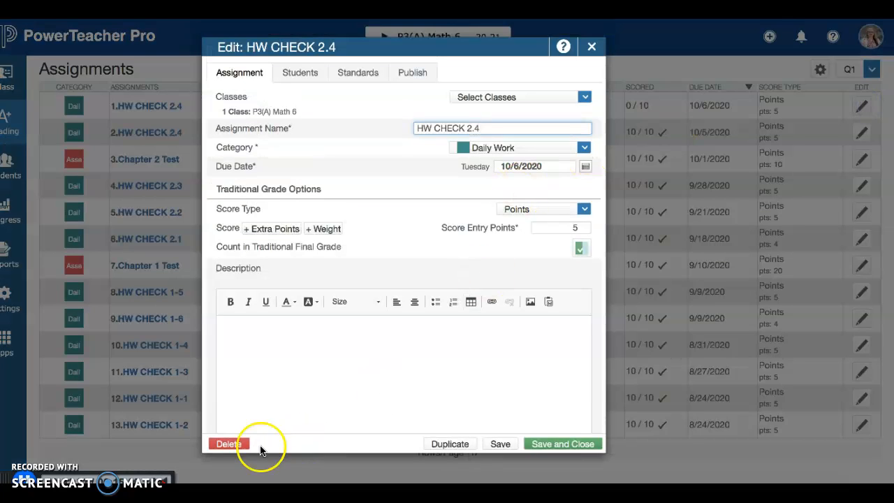
left_click(229, 443)
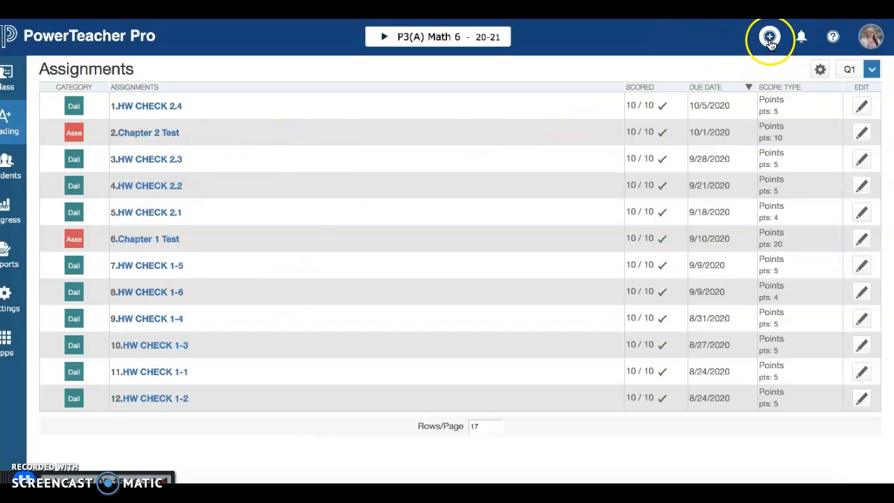
Create a new assignment named Chapter 2 Test in the Assessment category
left_click(768, 36)
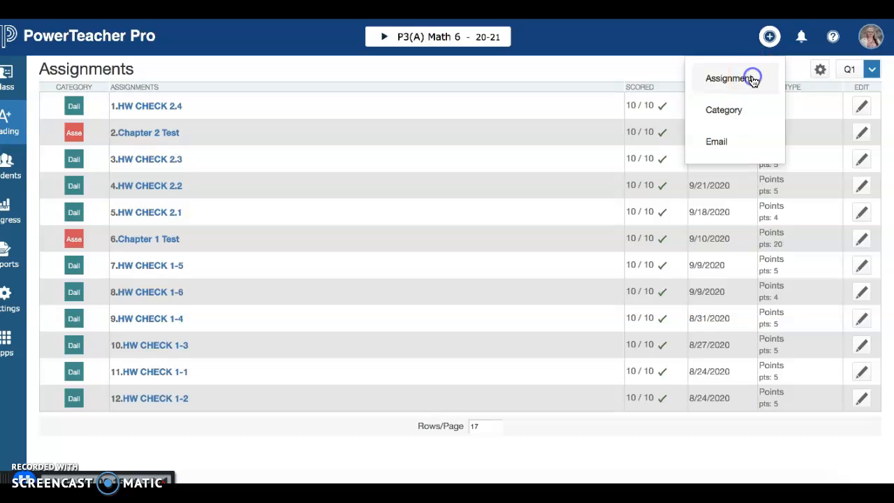
left_click(728, 78)
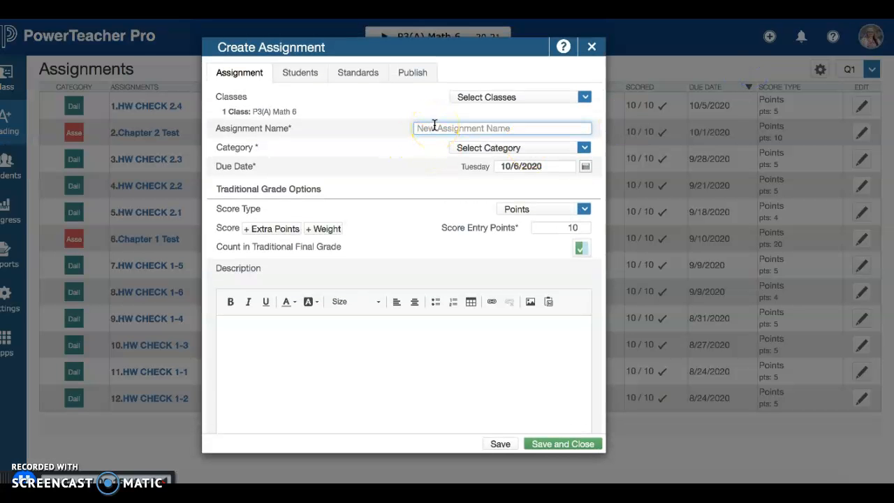
type("Chapter 2 Test")
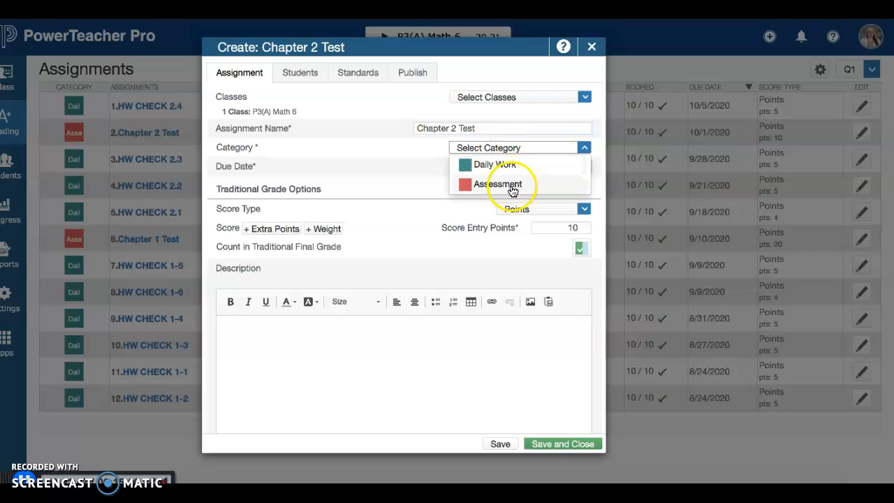
left_click(498, 184)
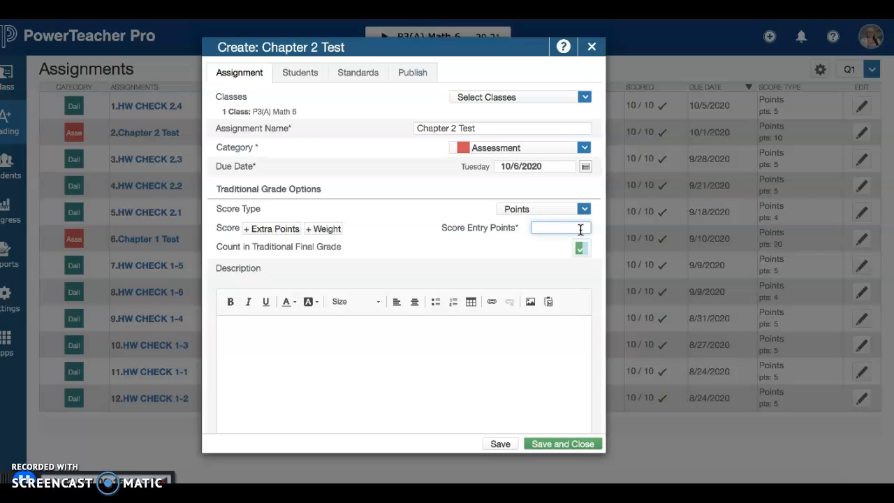
Set Chapter 2 Test to 20 points and save it
type("20")
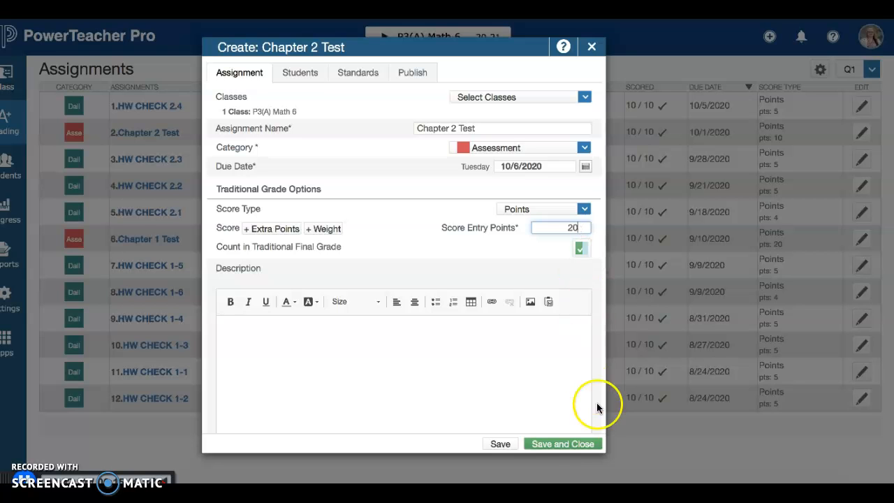
left_click(563, 443)
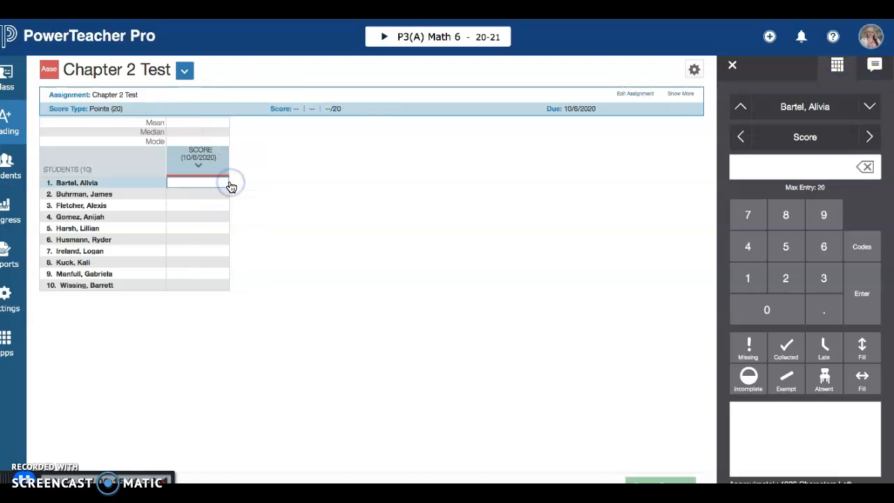
Enter Chapter 2 Test scores of 19, 20 and 0 for the first three students
type("19")
left_click(198, 195)
type("20")
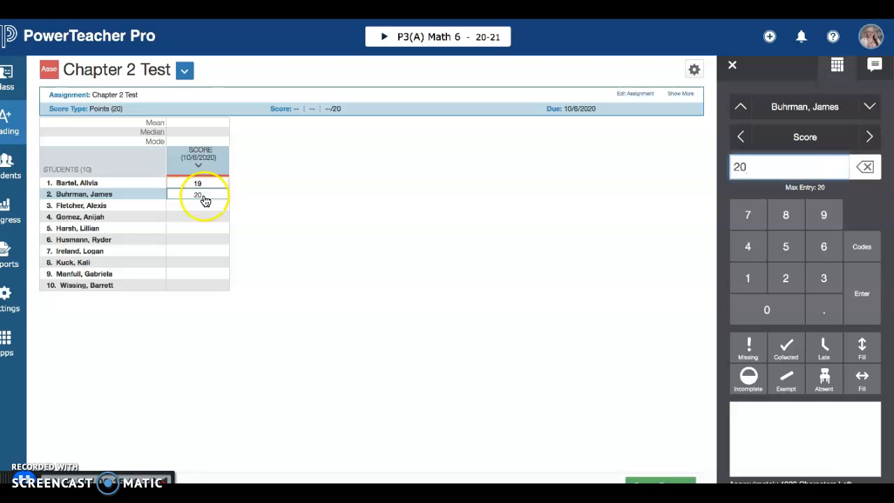
left_click(198, 205)
type("0")
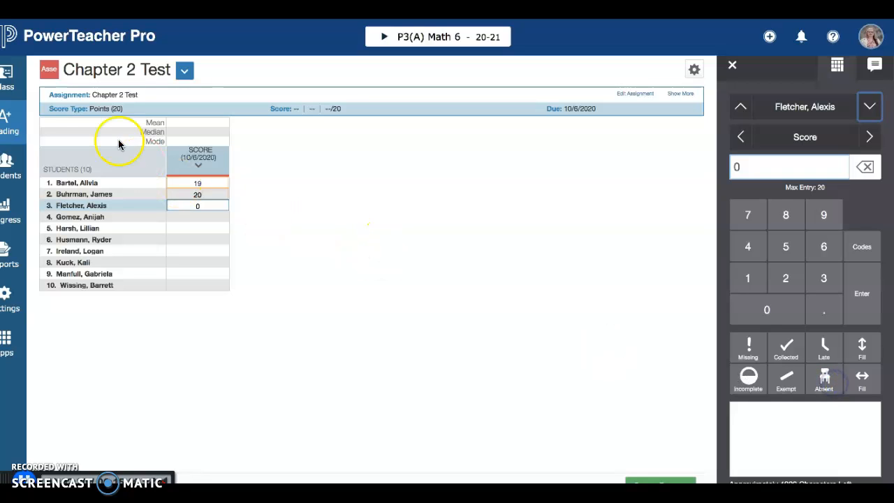
mouse_move(688, 457)
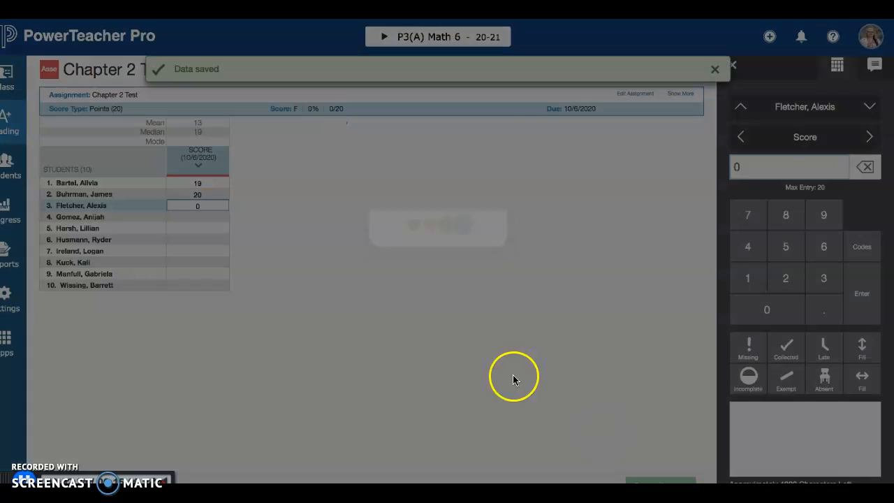
left_click(101, 113)
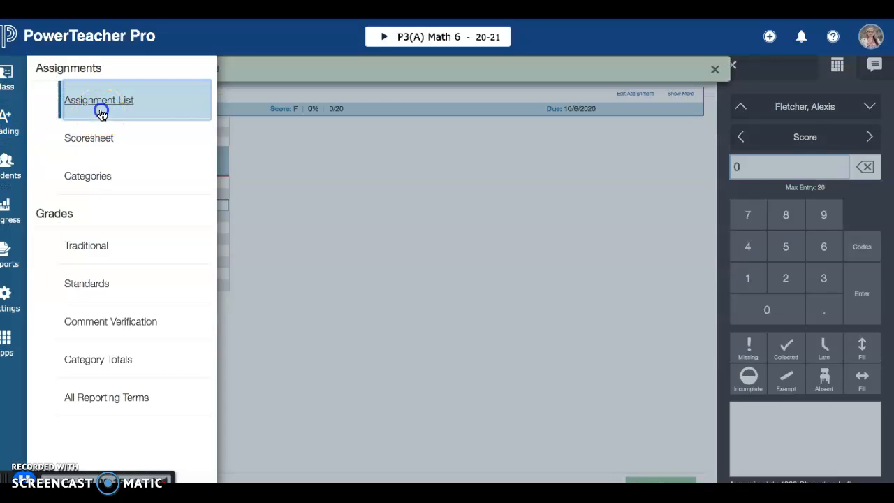
Delete the new Chapter 2 Test from the Math 6 list, removing its scores
left_click(98, 100)
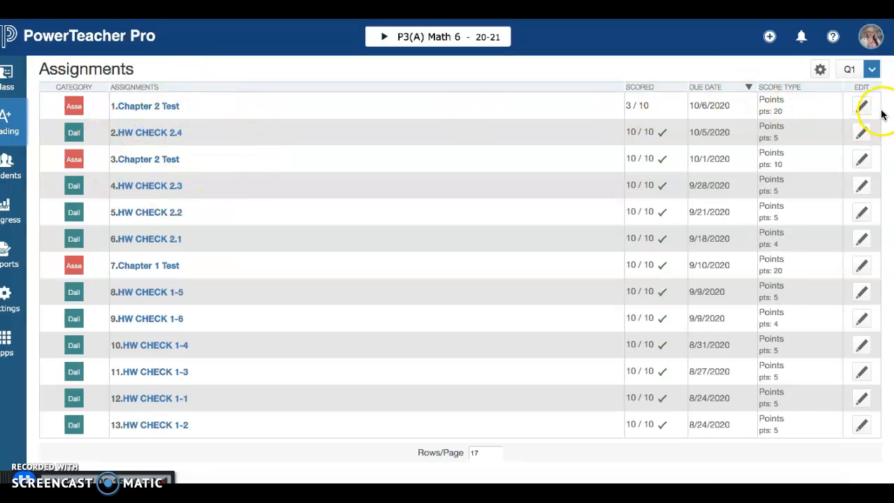
left_click(861, 106)
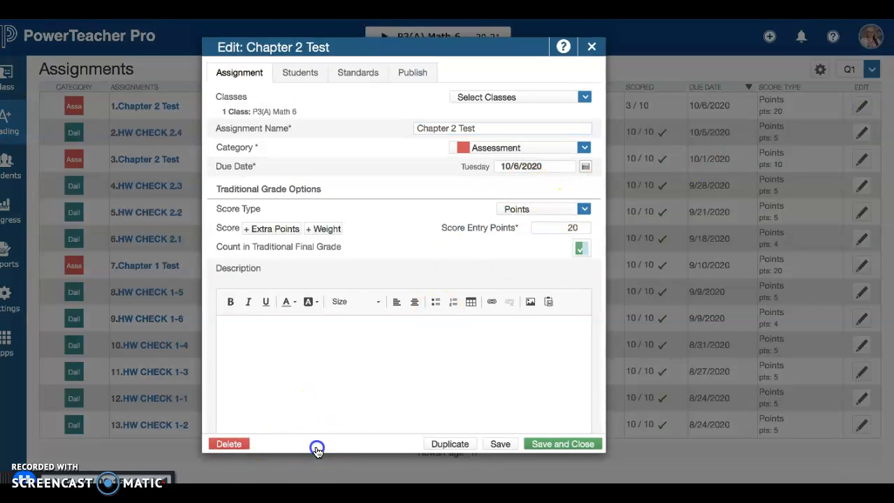
left_click(229, 444)
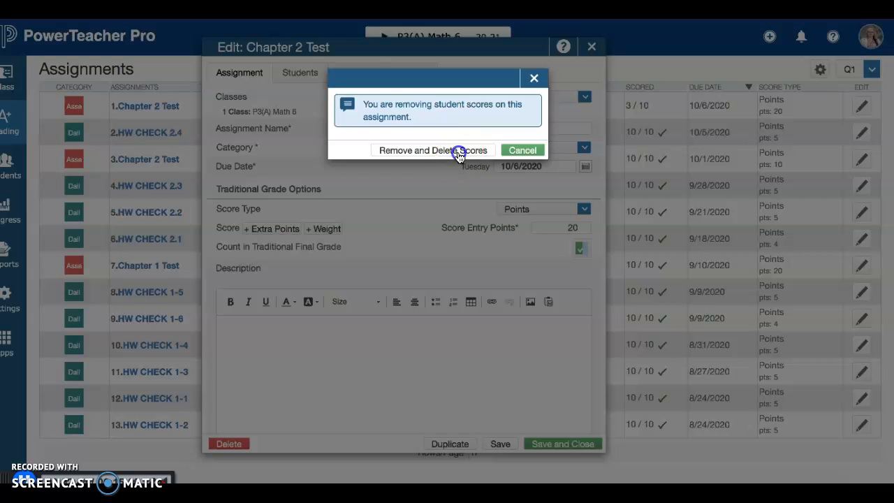
left_click(431, 150)
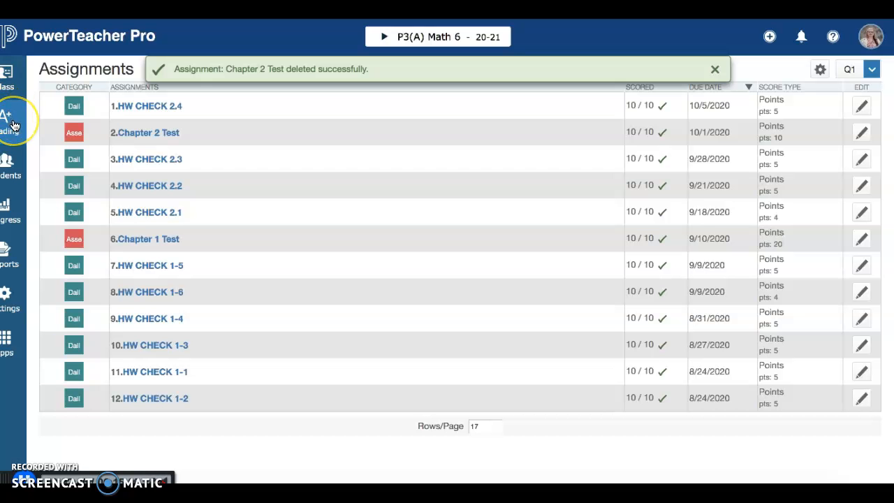
Switch to the P3(A) Math 7 scoresheet and view its second page of assignment columns
left_click(438, 36)
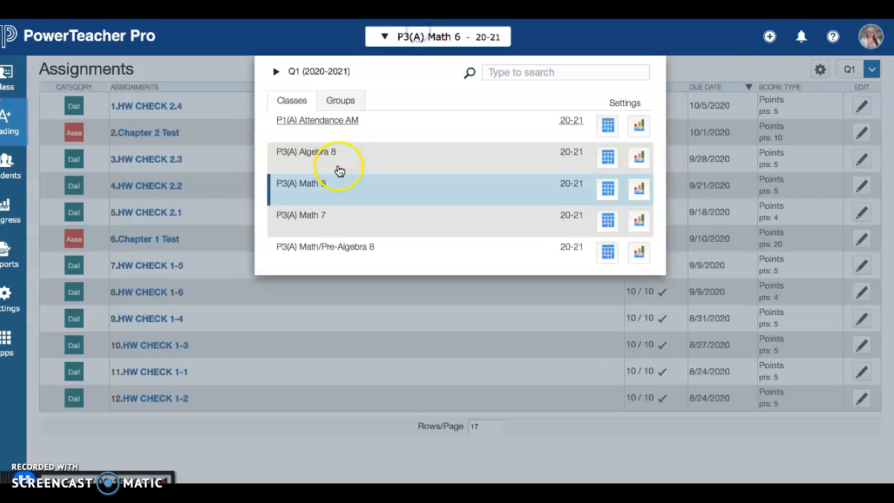
left_click(300, 215)
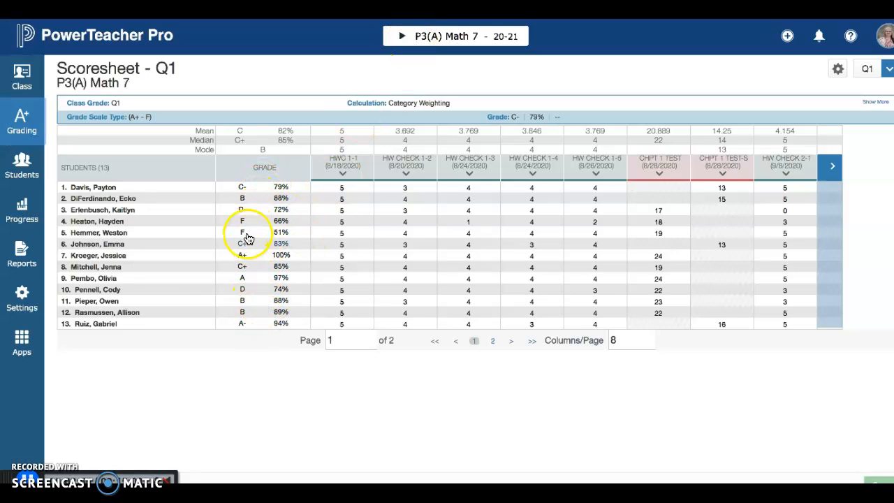
left_click(512, 342)
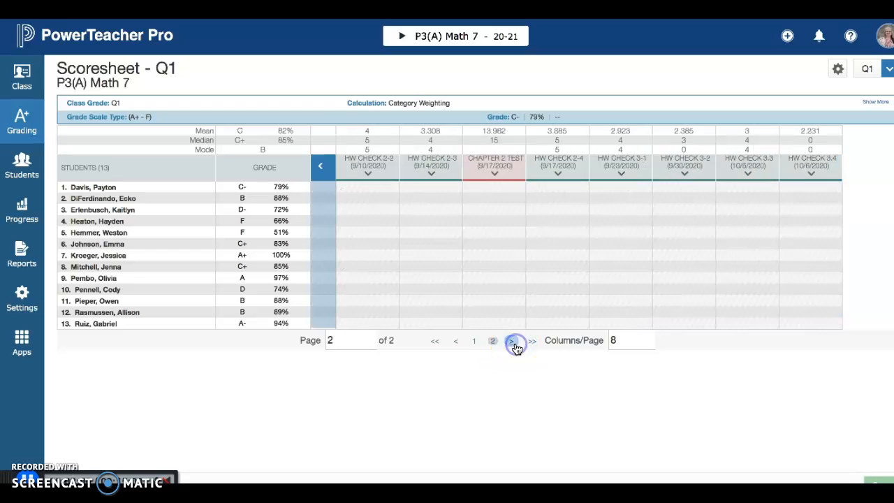
left_click(589, 221)
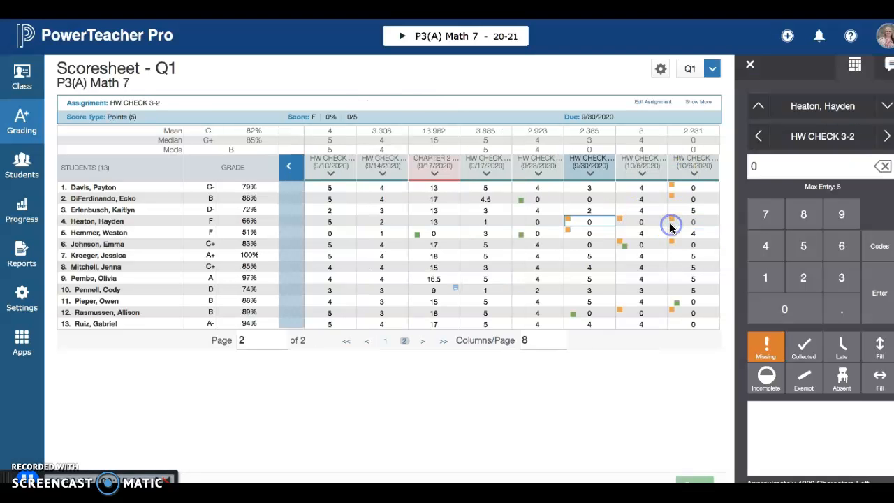